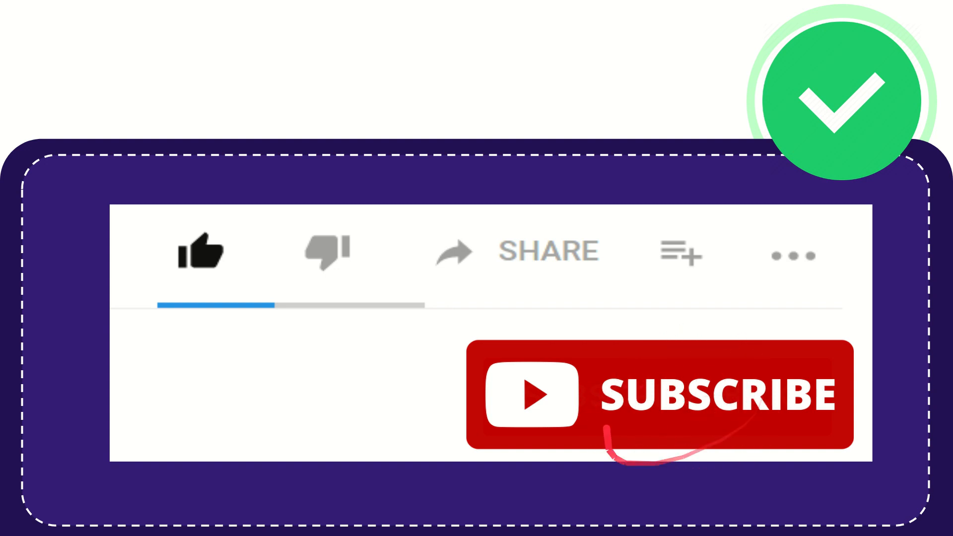
click(204, 251)
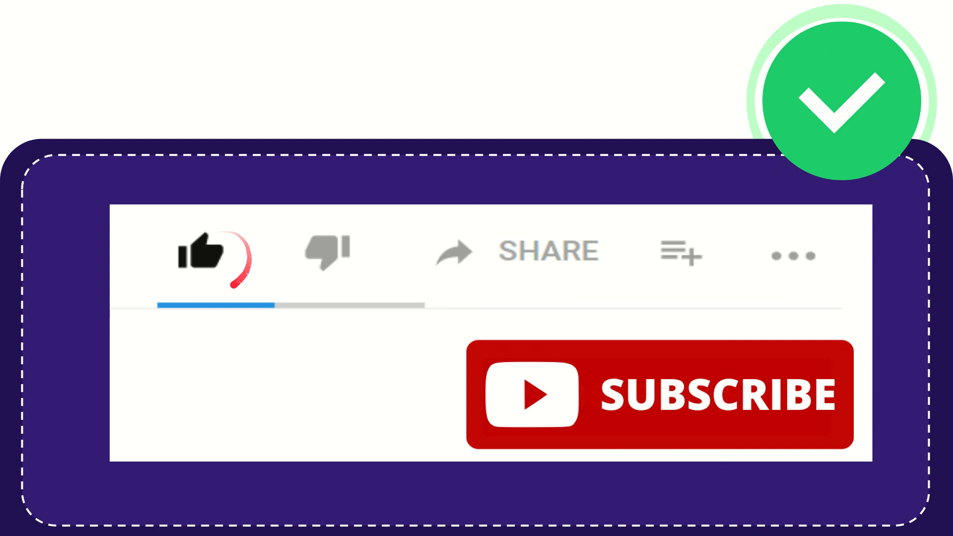
click(326, 252)
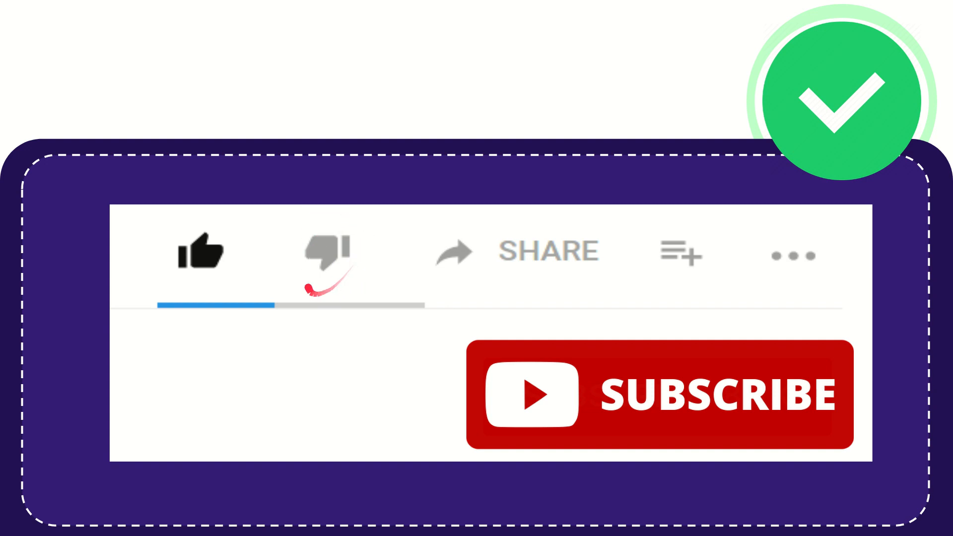
click(326, 252)
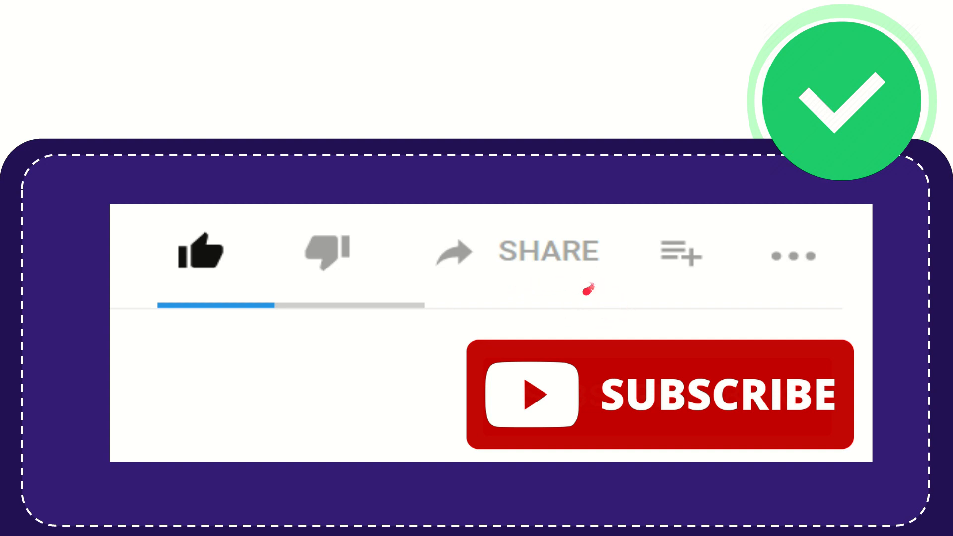
mouse_move(632, 275)
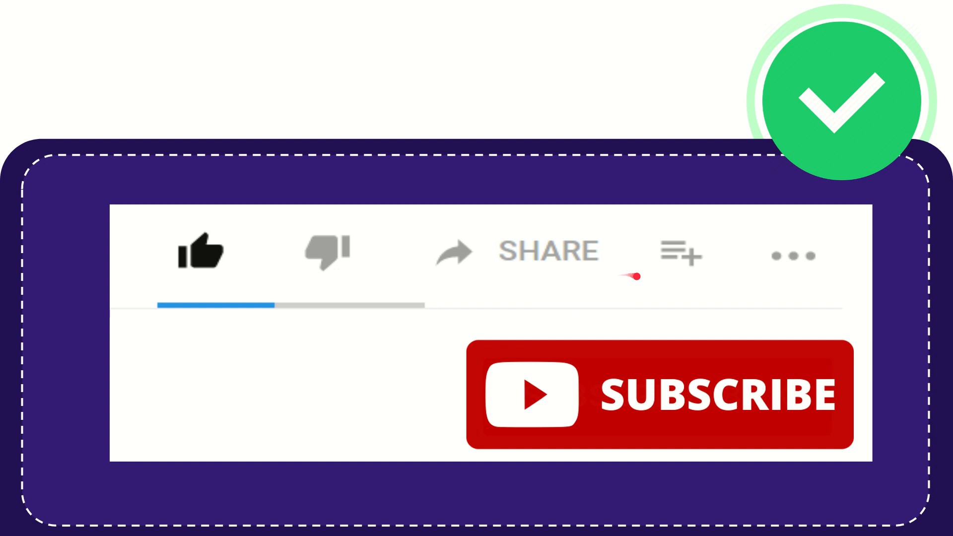